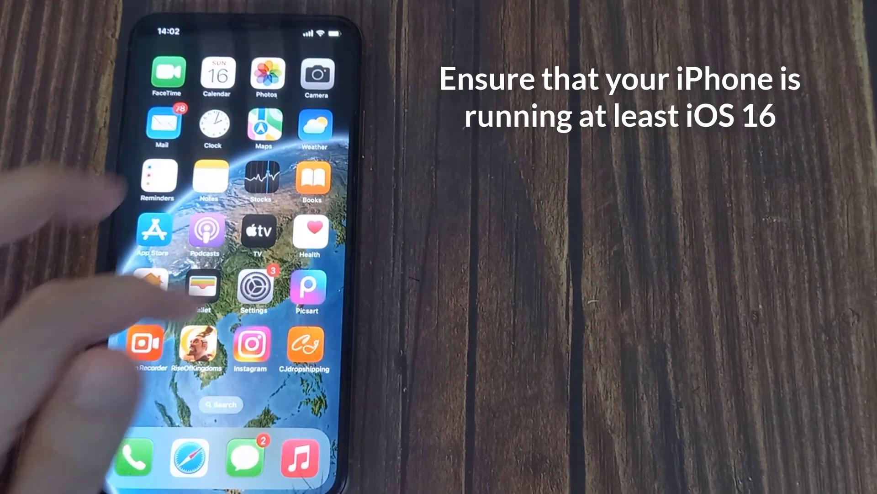
Launch Spotify from its home screen icon, landing on the home feed
{"action": "left_click", "coordinate": [255, 291]}
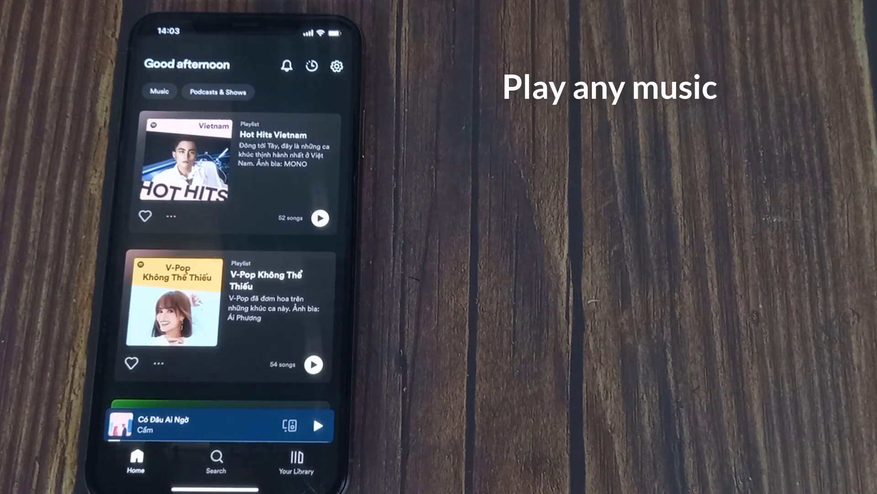
{"action": "scroll", "scroll_direction": "down", "scroll_amount": 3}
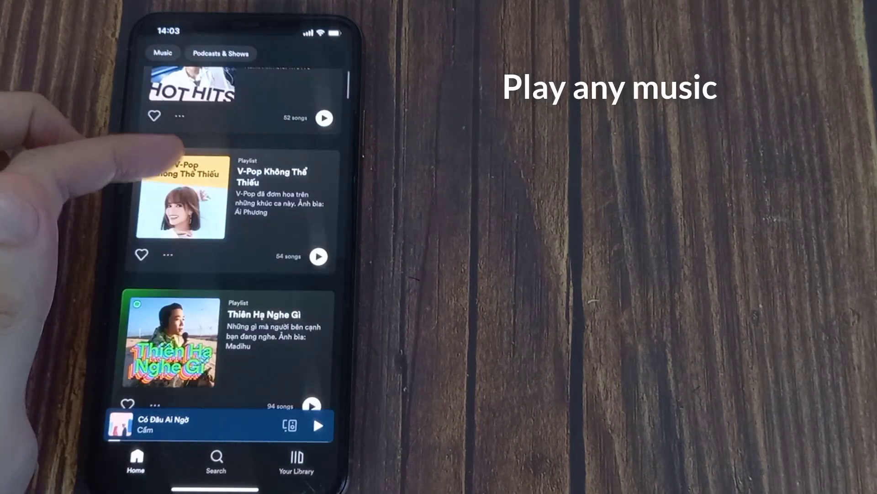
{"action": "scroll", "scroll_direction": "up", "scroll_amount": 3}
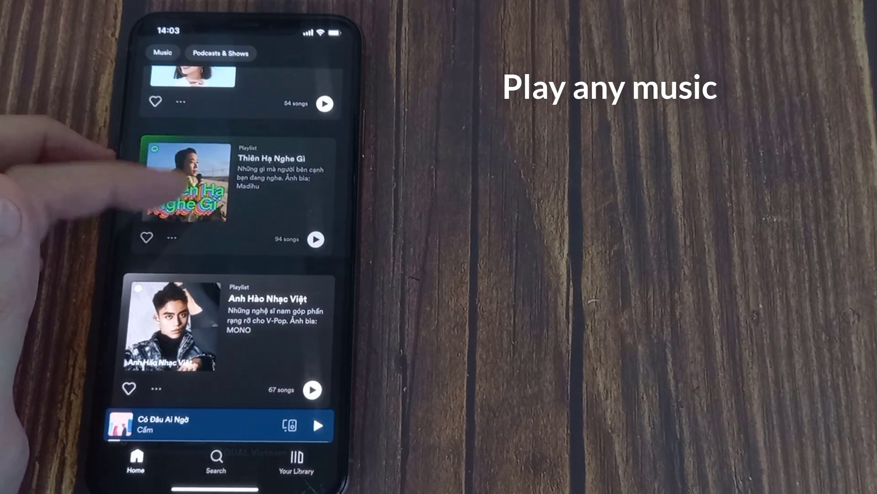
Open the Thiên Hạ Nghe Gì playlist and play Có Khi (feat. Low G)
{"action": "left_click", "coordinate": [182, 179]}
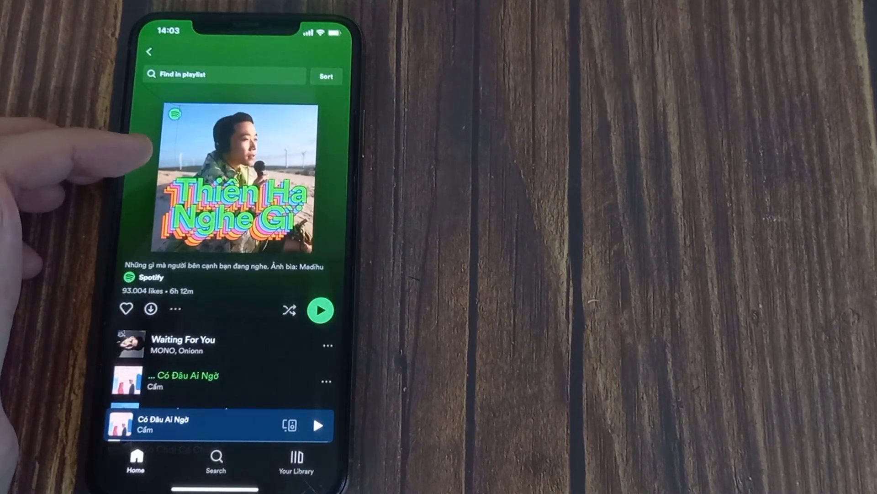
{"action": "scroll", "scroll_direction": "up", "scroll_amount": 3}
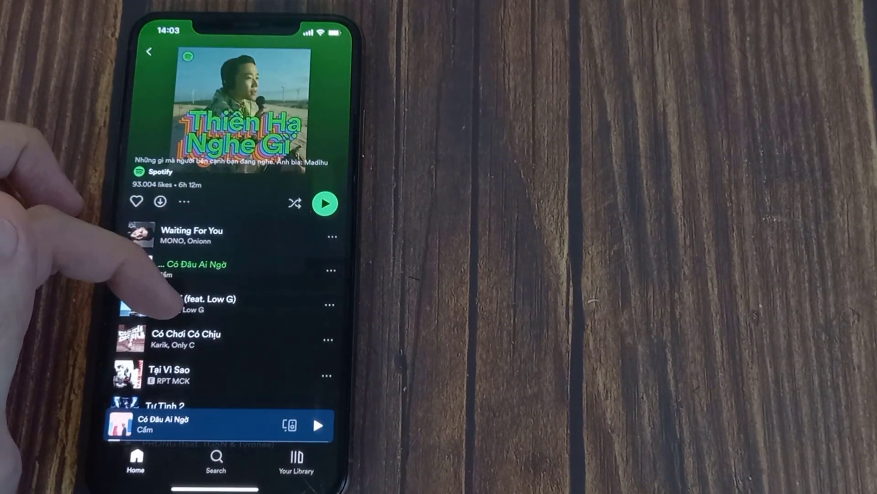
{"action": "left_click", "coordinate": [180, 302]}
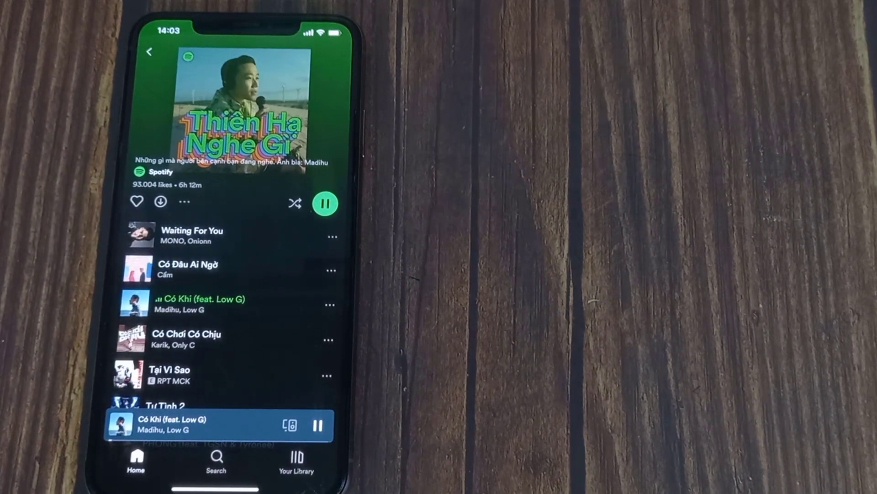